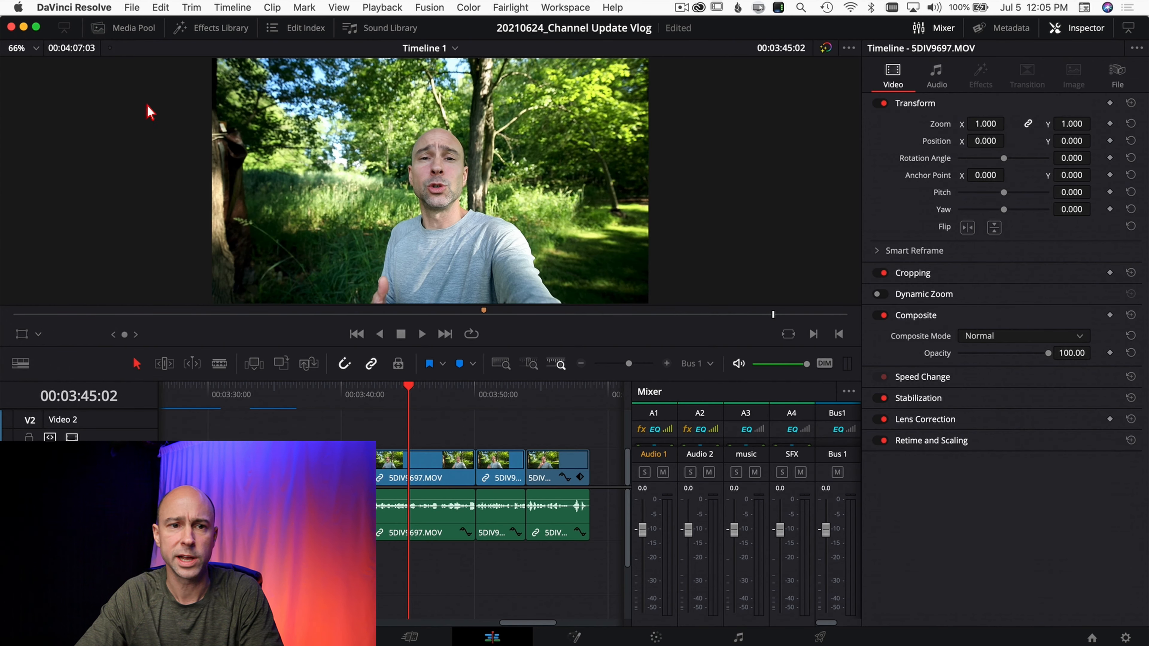
# Bring up the Project Manager from the File menu, listing the local database's projects.
pyautogui.click(132, 7)
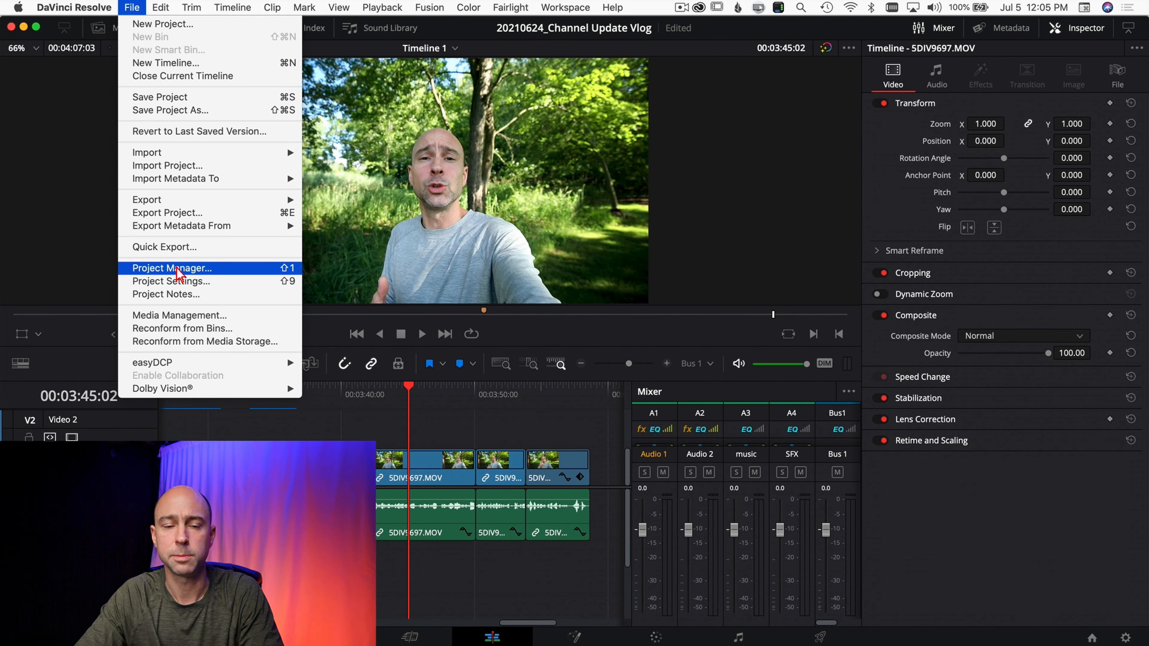
pyautogui.click(998, 502)
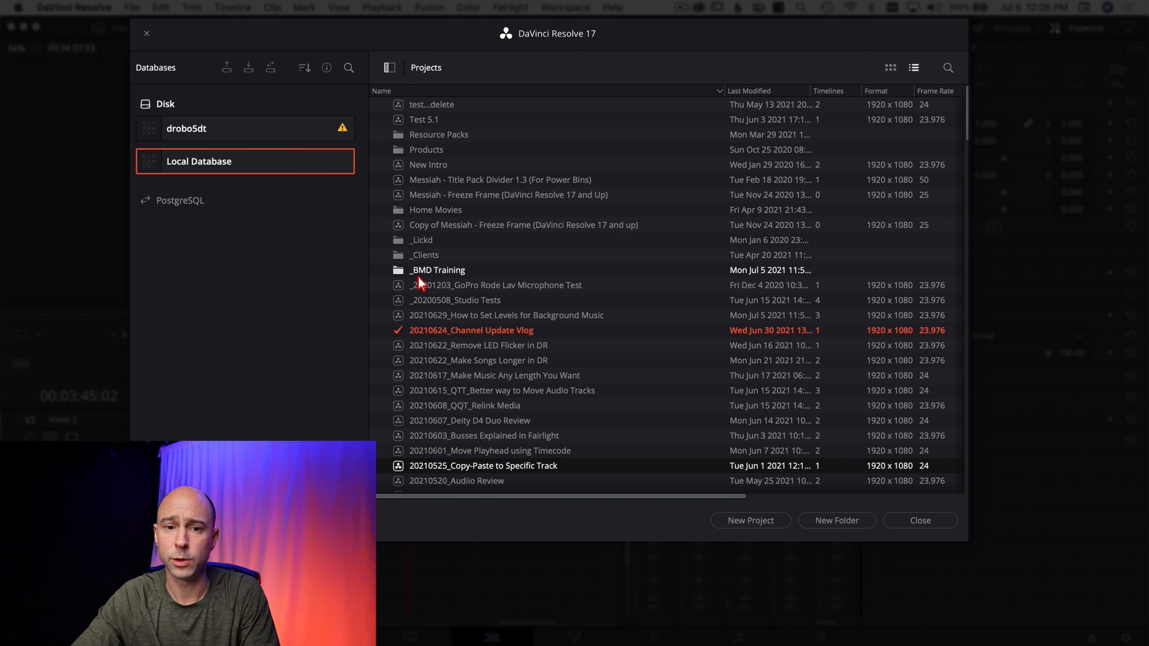
pyautogui.moveTo(438, 278)
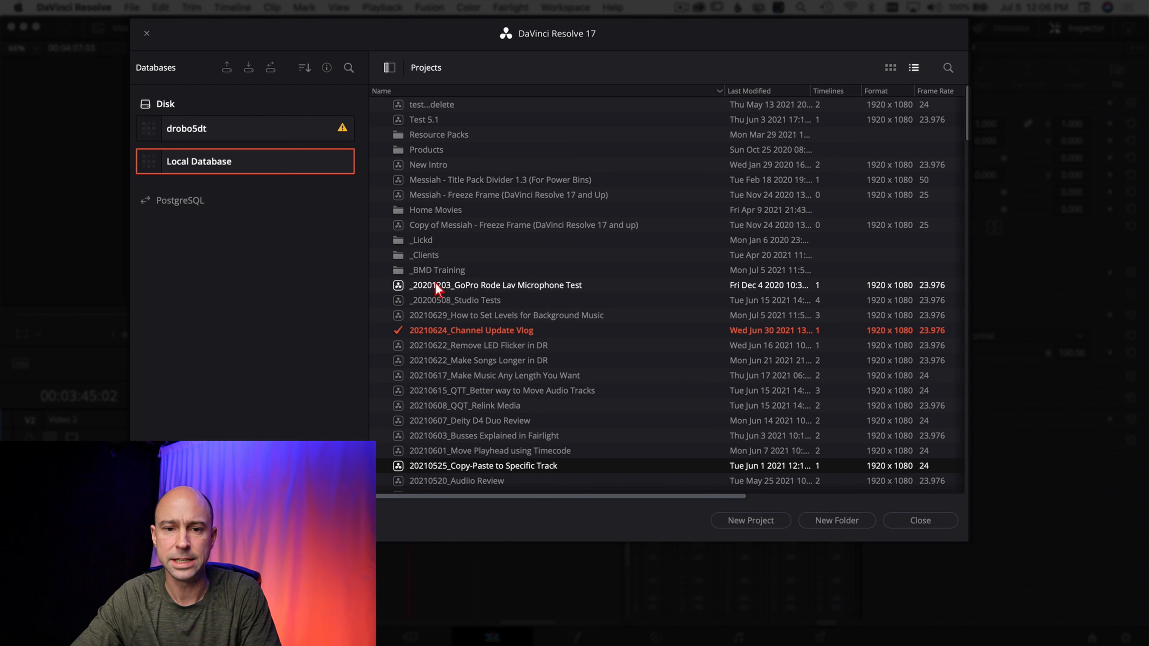
pyautogui.moveTo(431, 291)
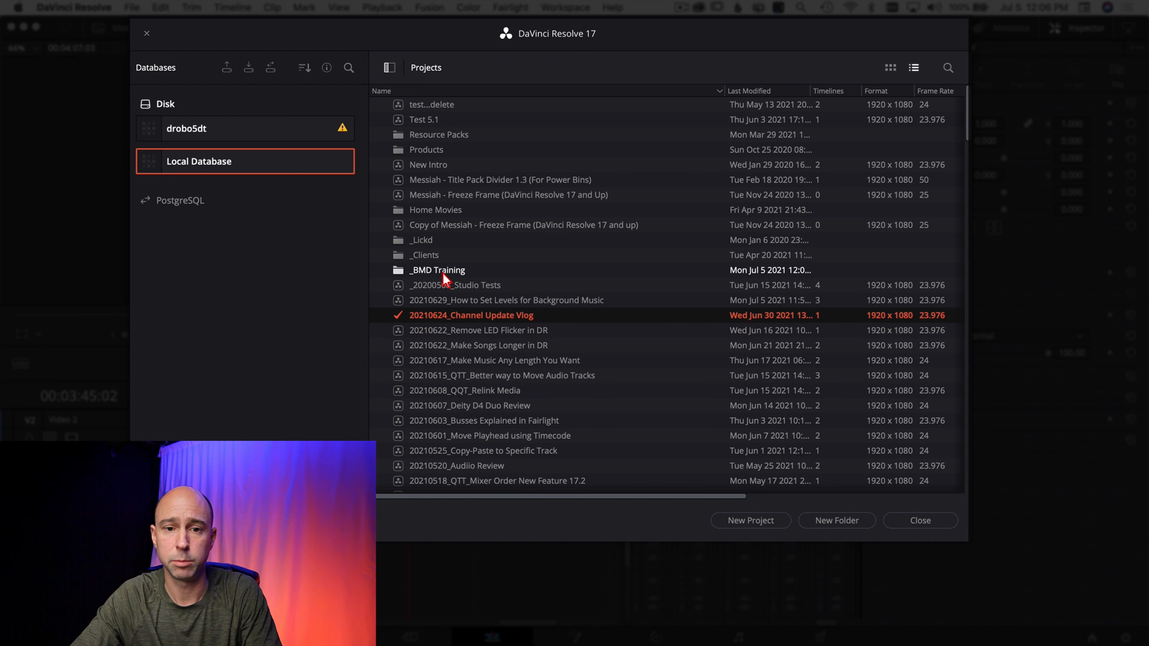
# Enter the _BMD Training folder and return the GoPro Rode Lav Microphone Test project to the top-level Projects list.
pyautogui.doubleClick(437, 270)
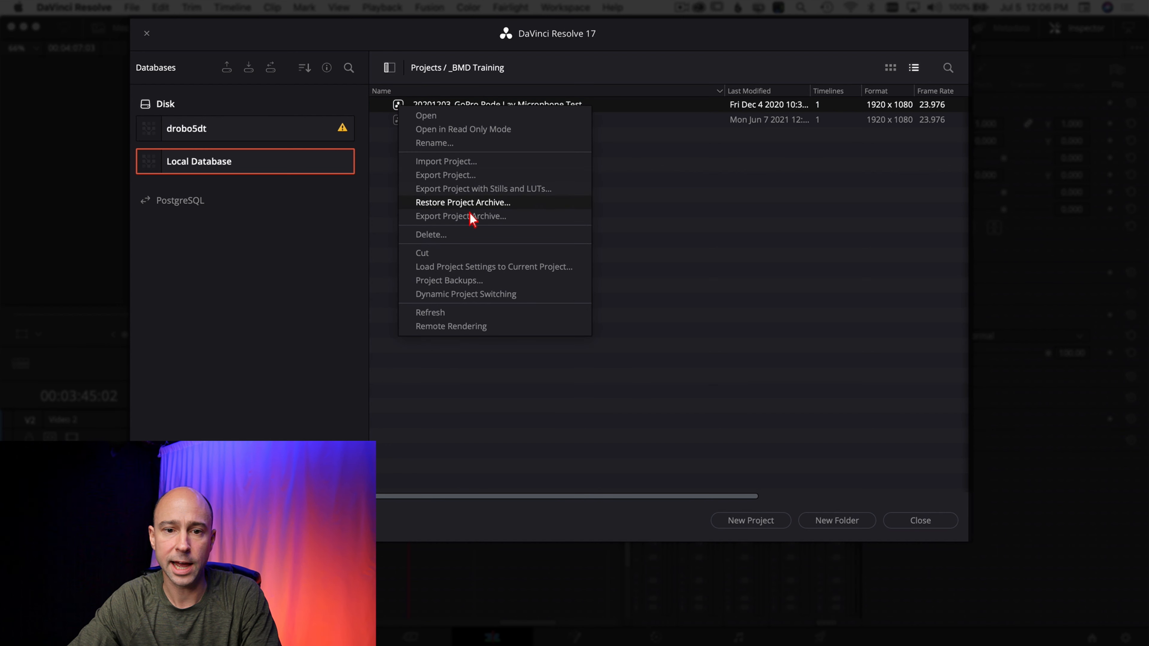
pyautogui.moveTo(453, 257)
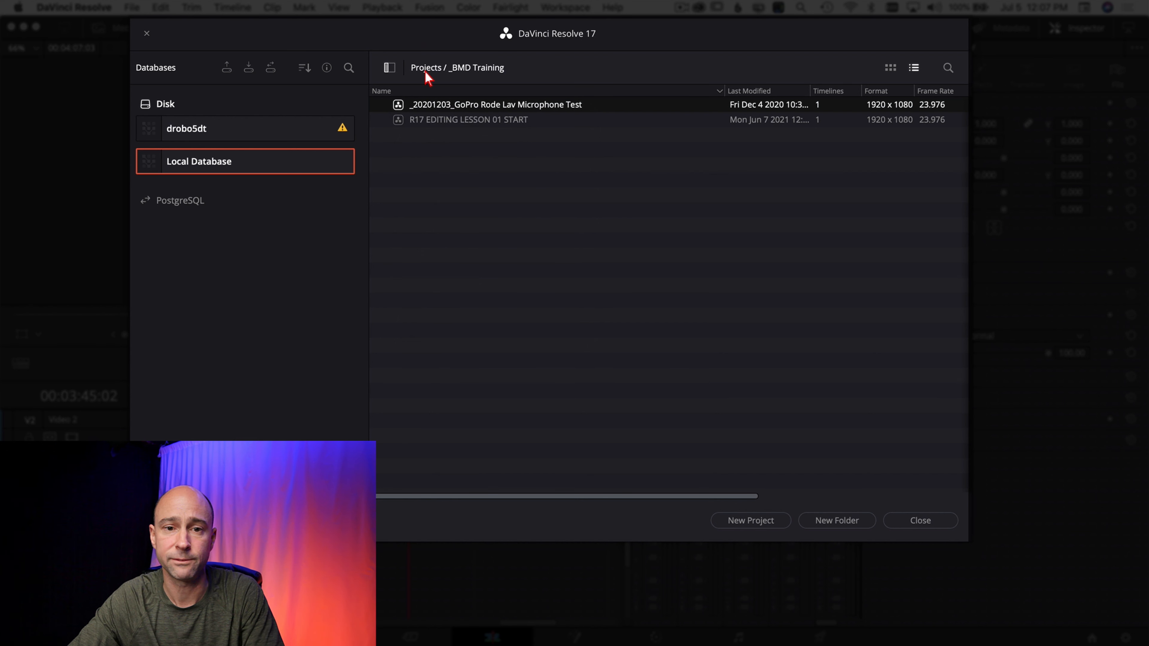
pyautogui.rightClick(670, 139)
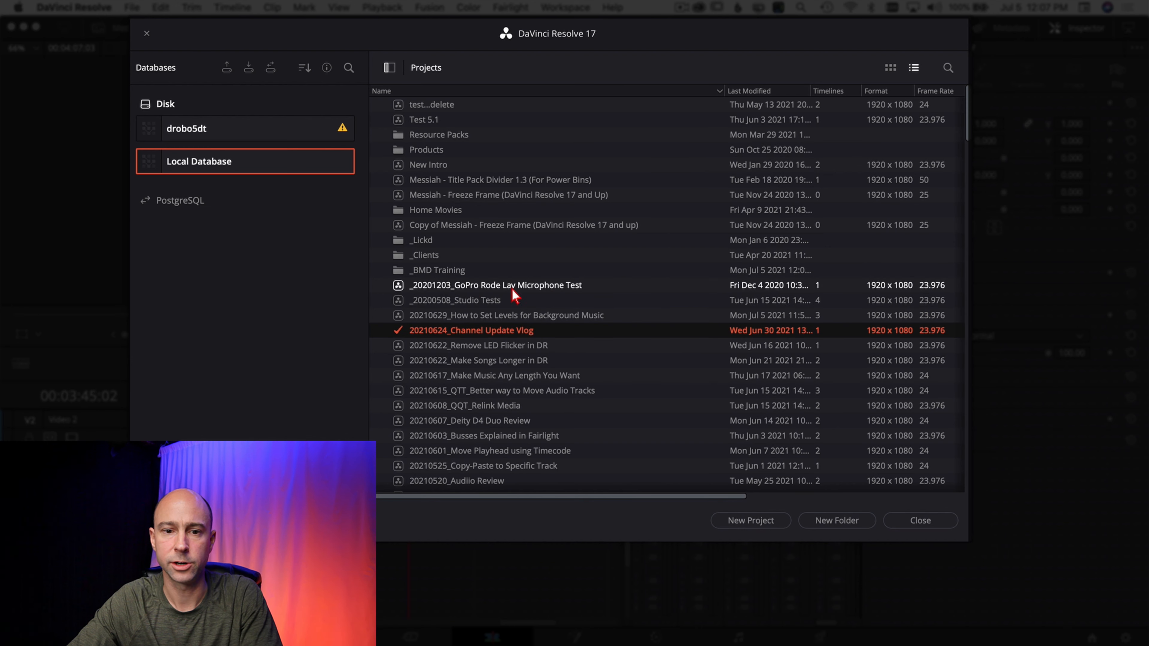
pyautogui.doubleClick(437, 270)
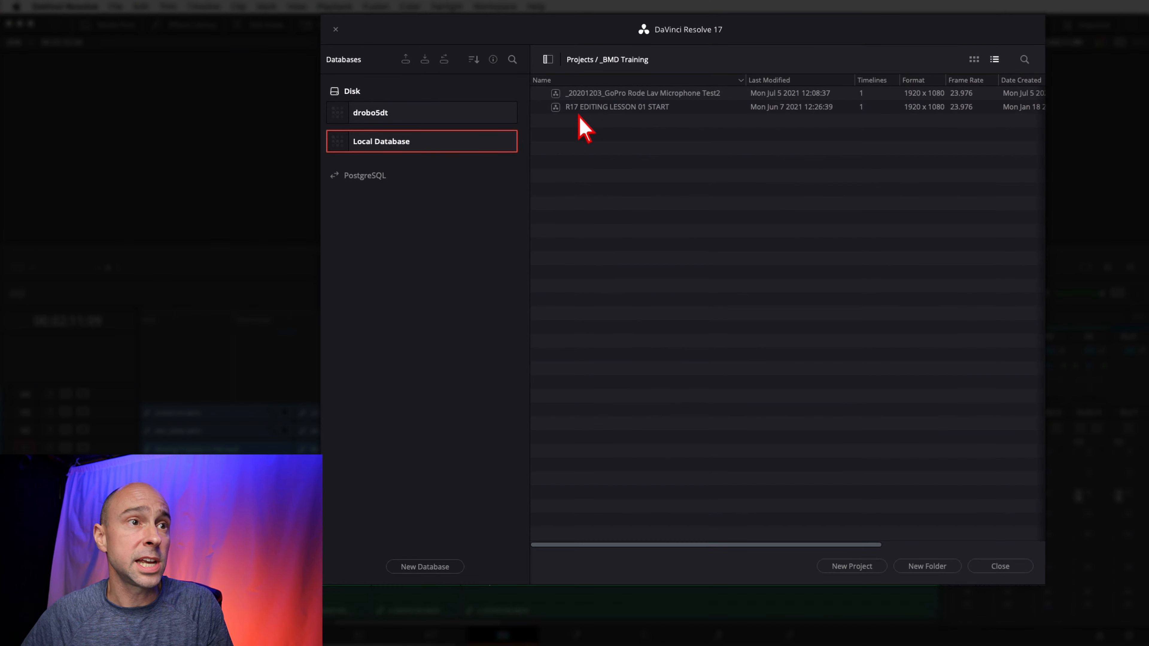
# Cut the GoPro Rode Lav Microphone Test2 project out of the _BMD Training folder.
pyautogui.rightClick(641, 94)
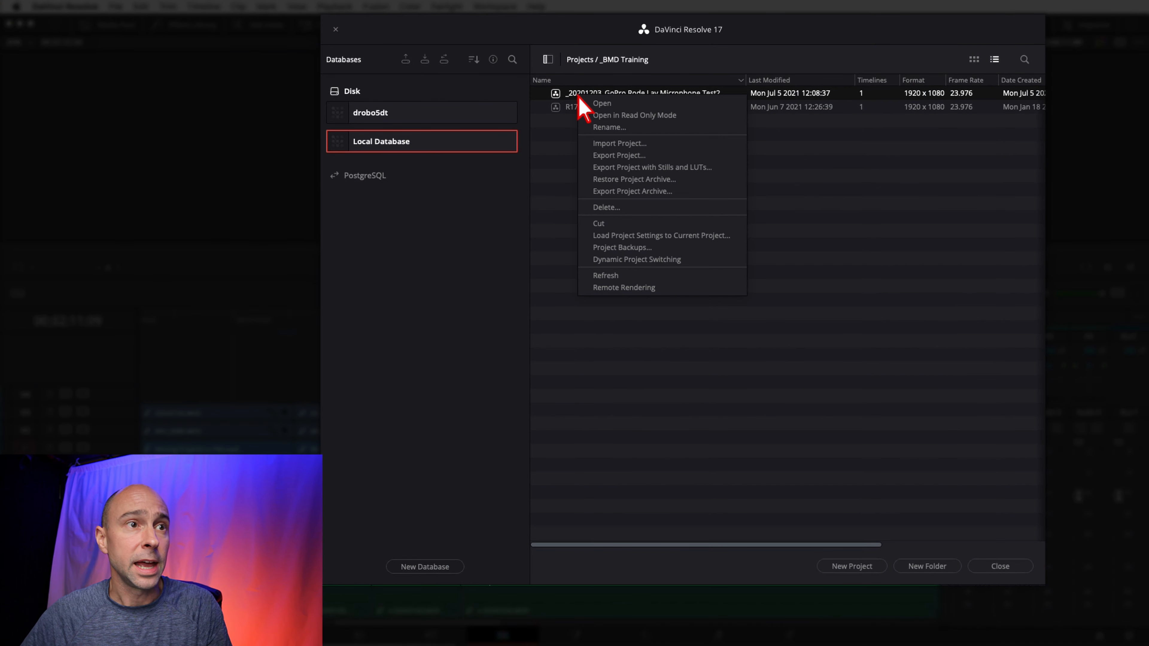
pyautogui.moveTo(610, 242)
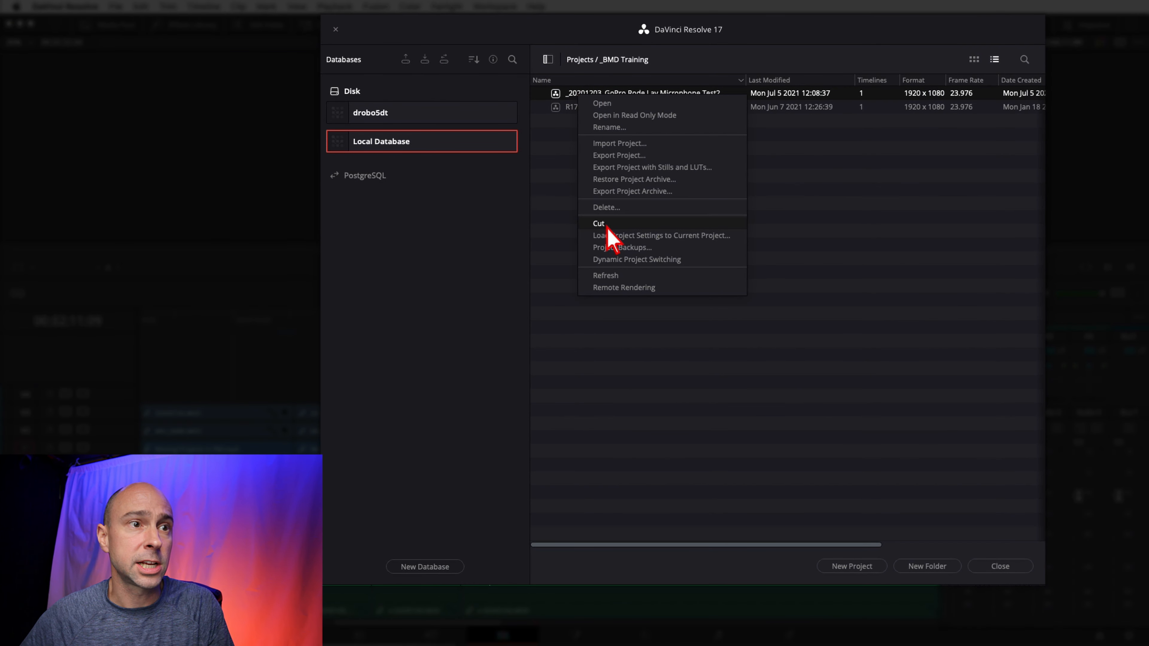
pyautogui.click(626, 240)
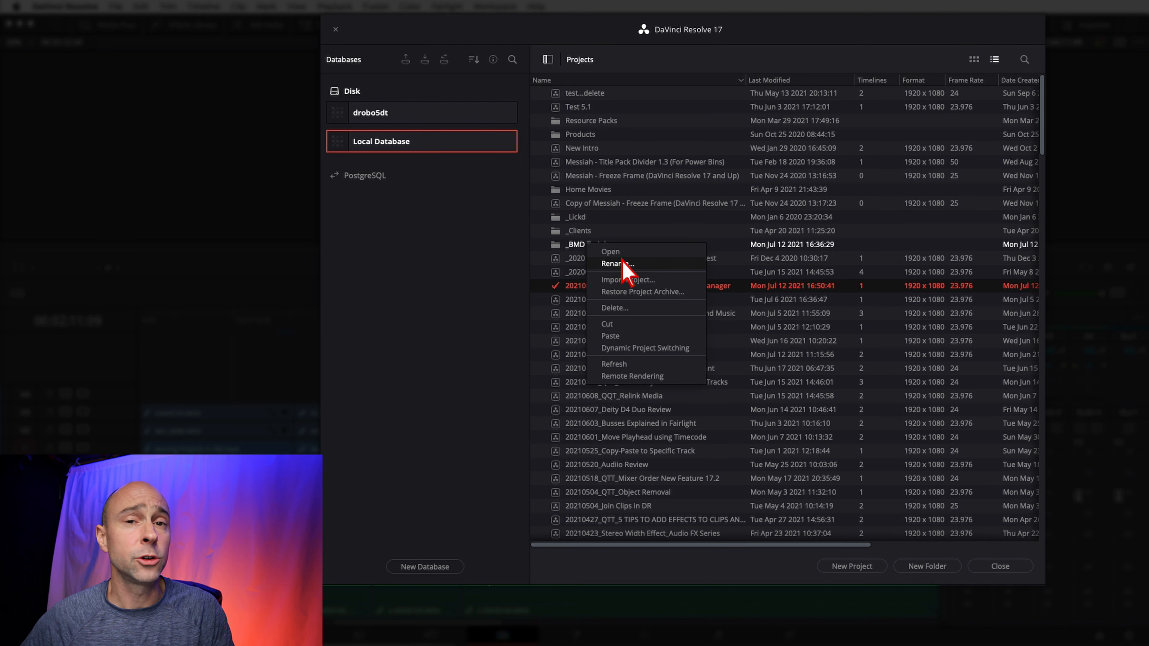
pyautogui.moveTo(630, 311)
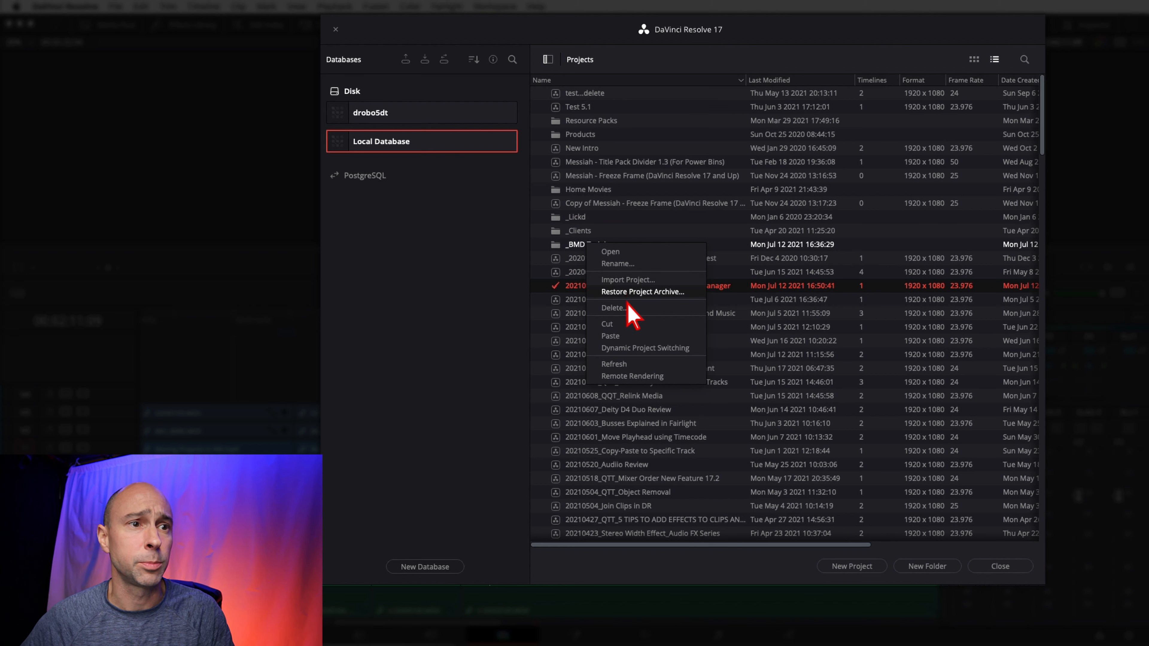
pyautogui.moveTo(629, 344)
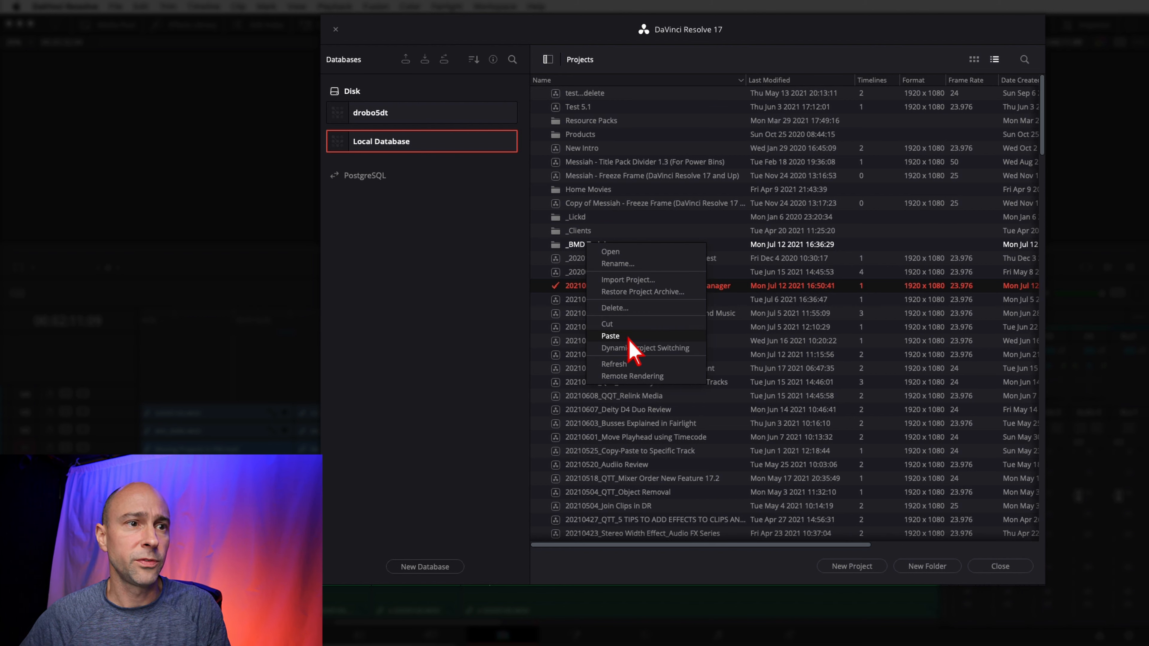
pyautogui.moveTo(650, 253)
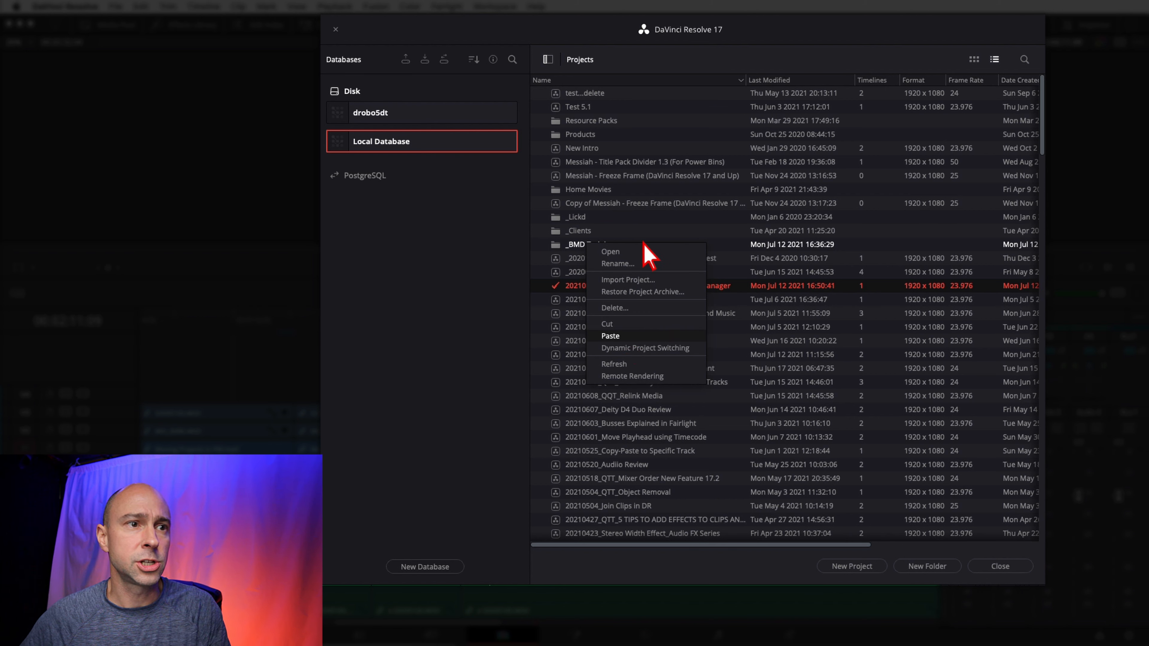
pyautogui.moveTo(710, 419)
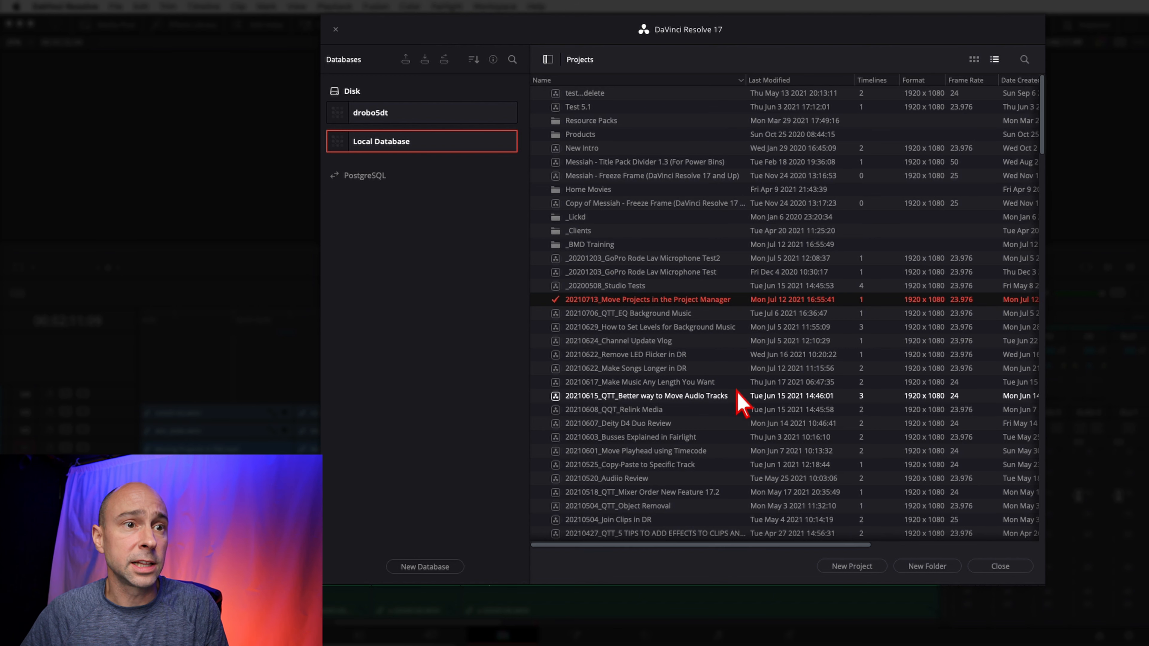
pyautogui.rightClick(646, 395)
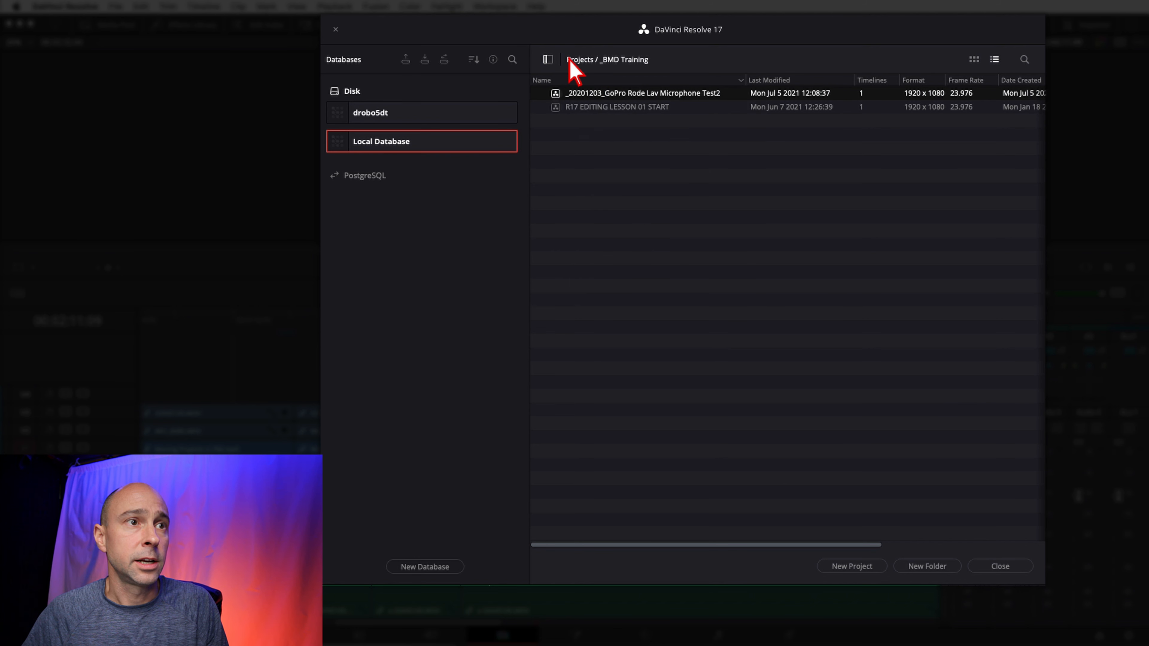
pyautogui.moveTo(642, 287)
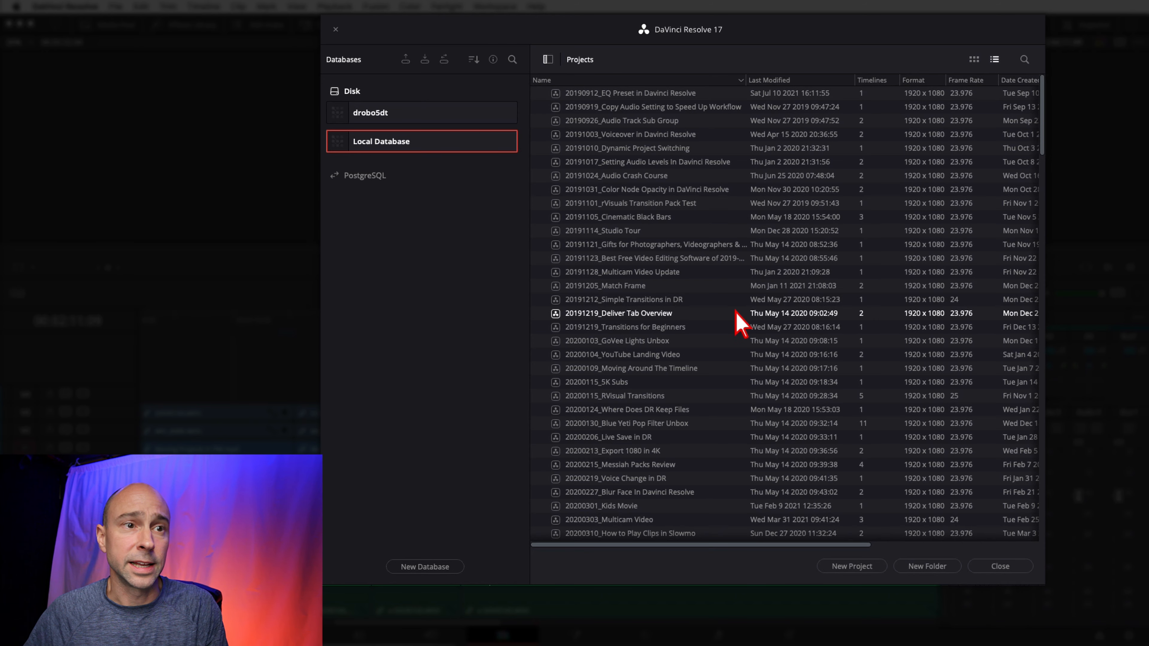
# Show the top-level Projects list as thumbnails and bring up its actions to paste the cut project.
pyautogui.rightClick(617, 313)
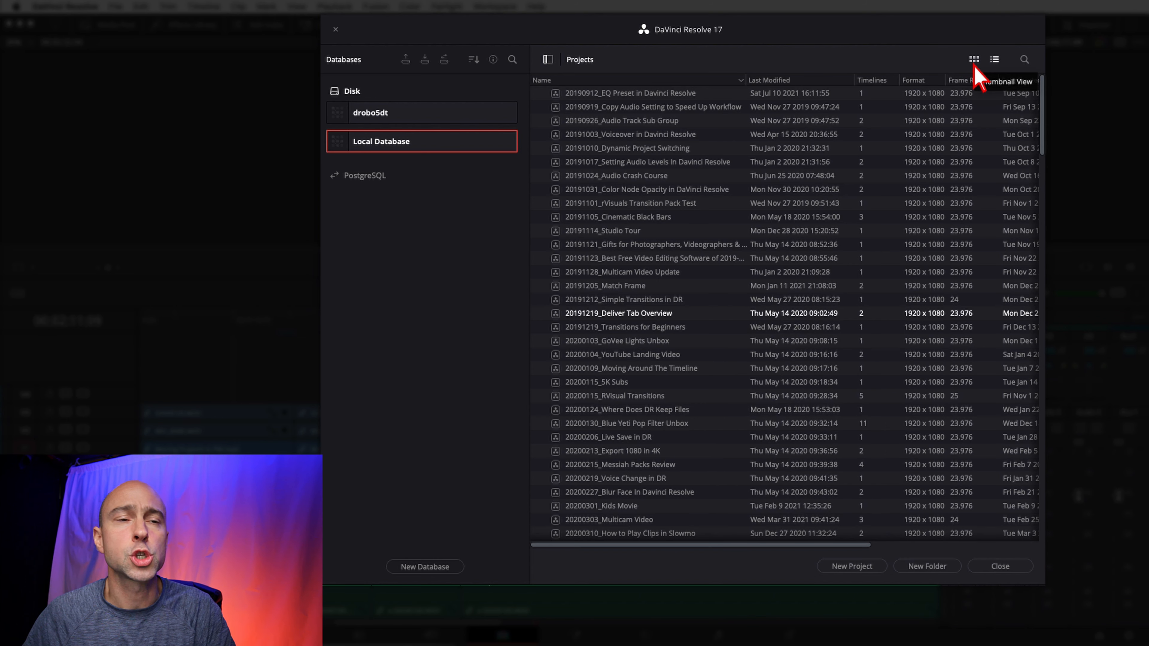
pyautogui.click(973, 59)
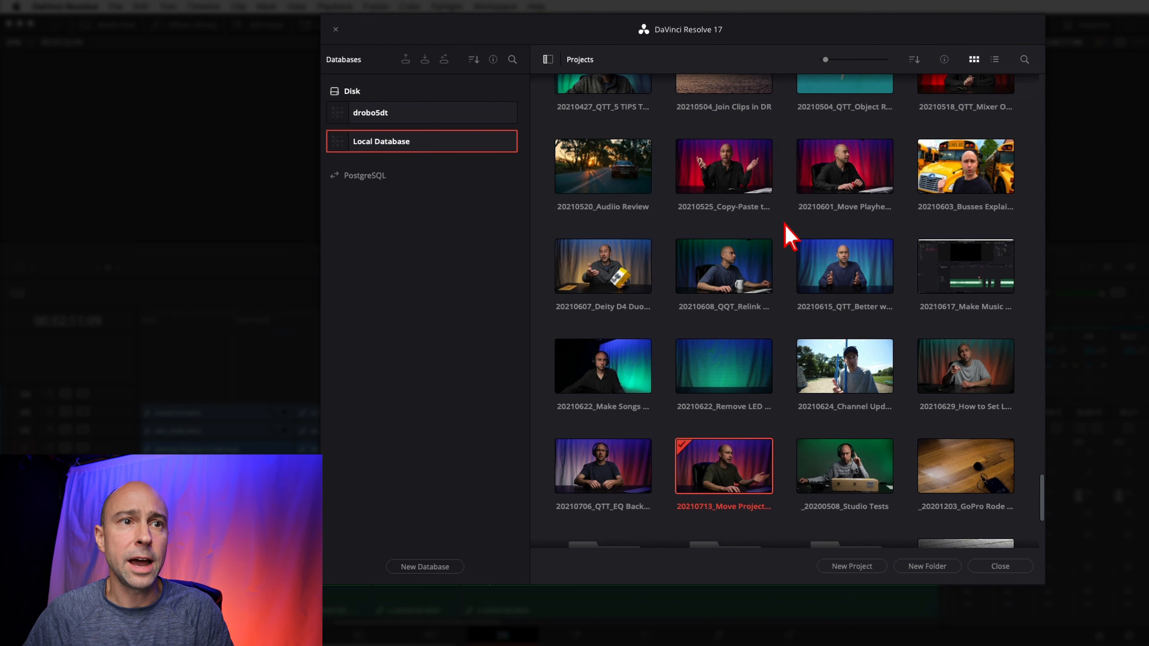
pyautogui.rightClick(787, 234)
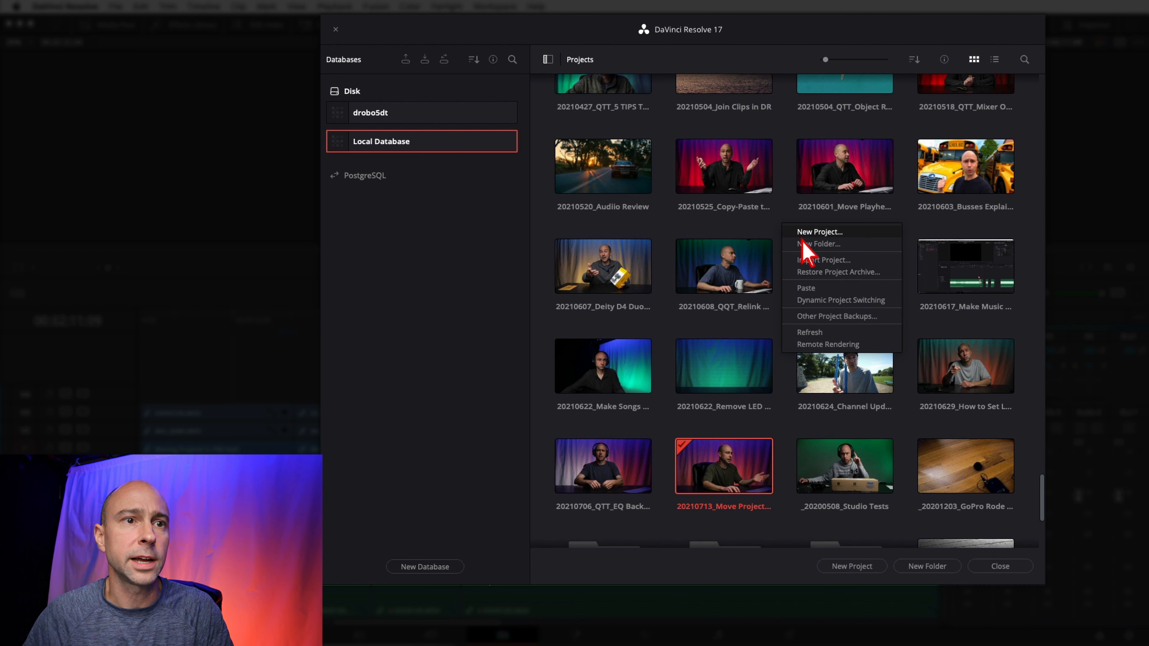
pyautogui.moveTo(806, 300)
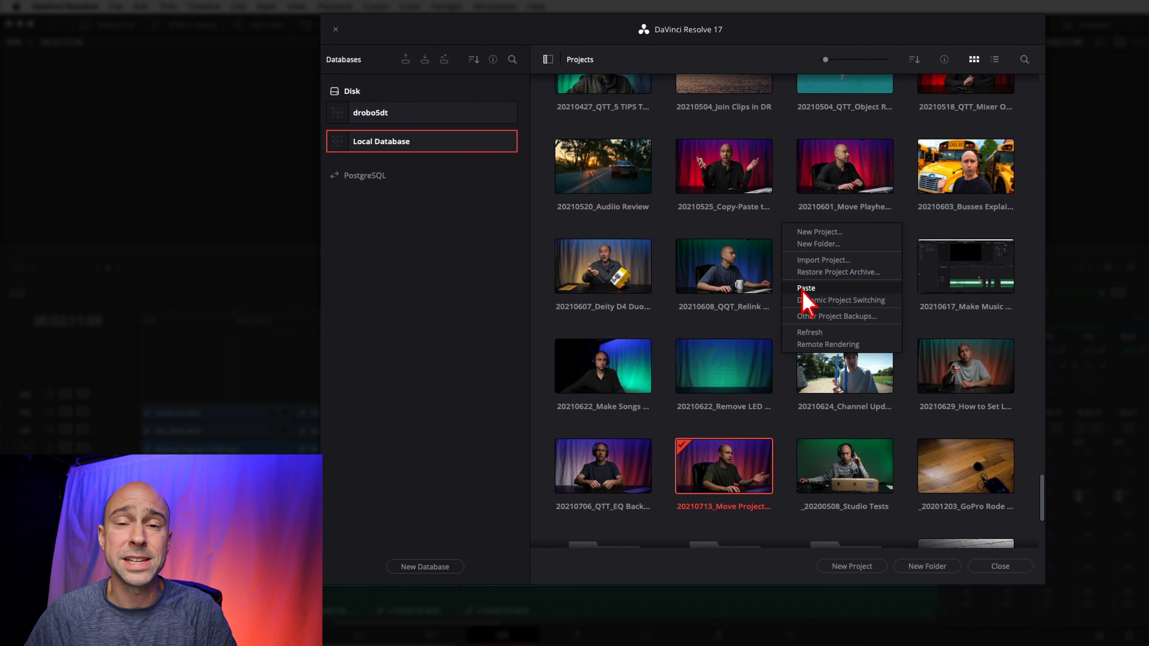